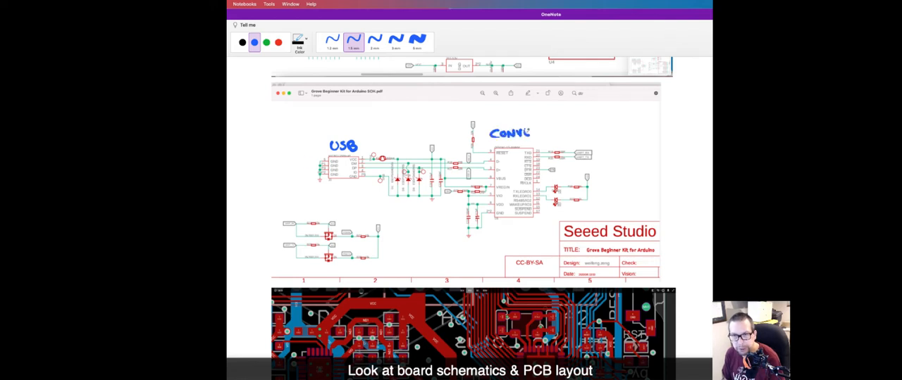
- Ink a circle around the chip on the schematic and move down to the PCB layouts
left_click_drag(566, 167, 631, 167)
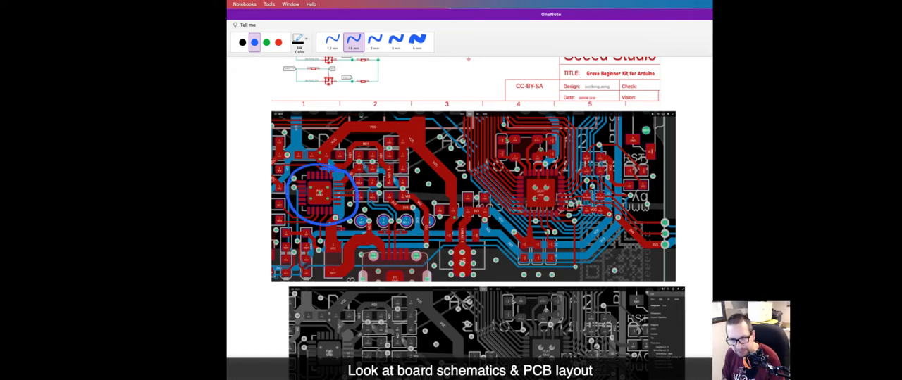
scroll("down", 3)
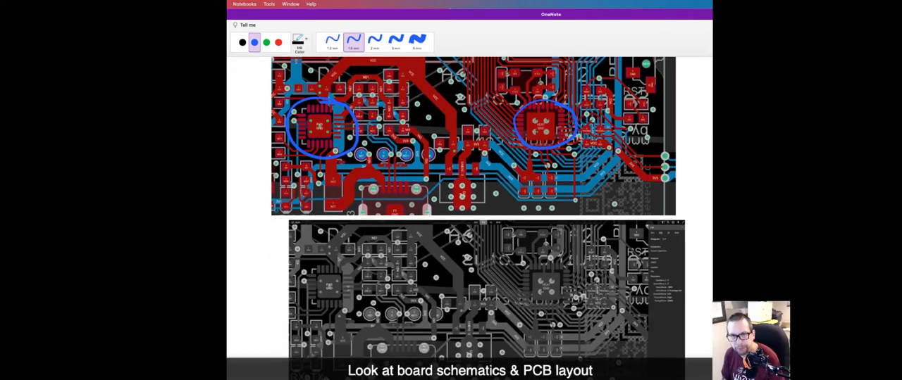
scroll("down", 3)
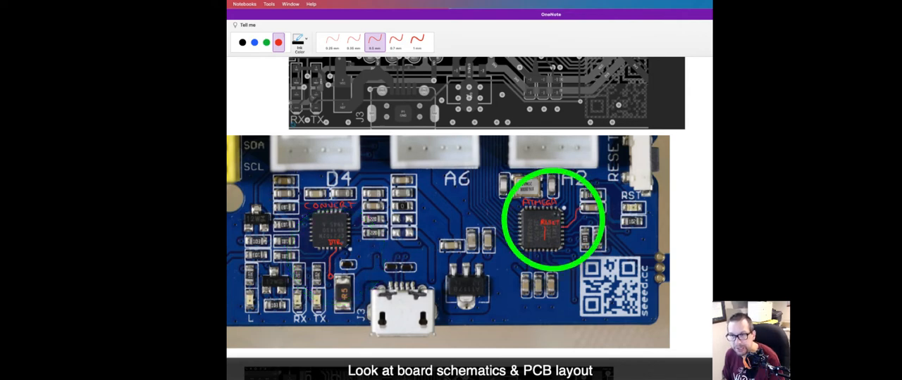
- Circle the other chip on the gray layout in red, mark a part in green, and reach the flipped bottom view
scroll("down", 3)
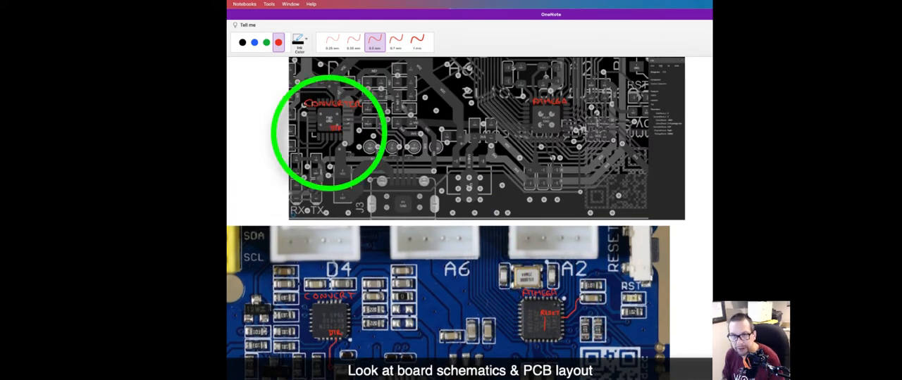
left_click_drag(333, 130, 330, 166)
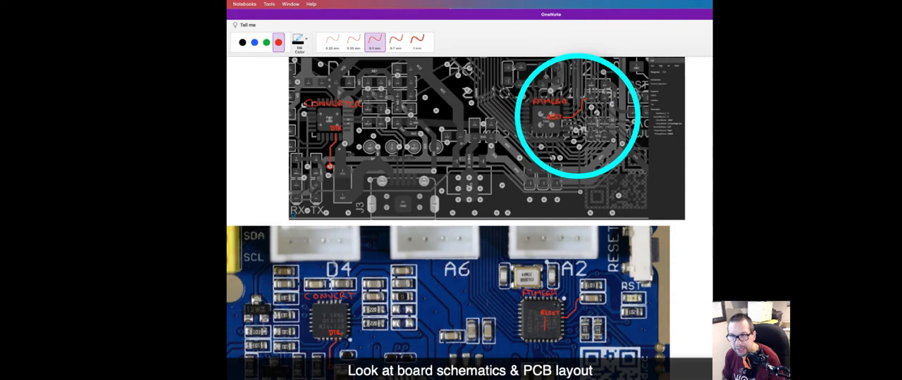
left_click(254, 42)
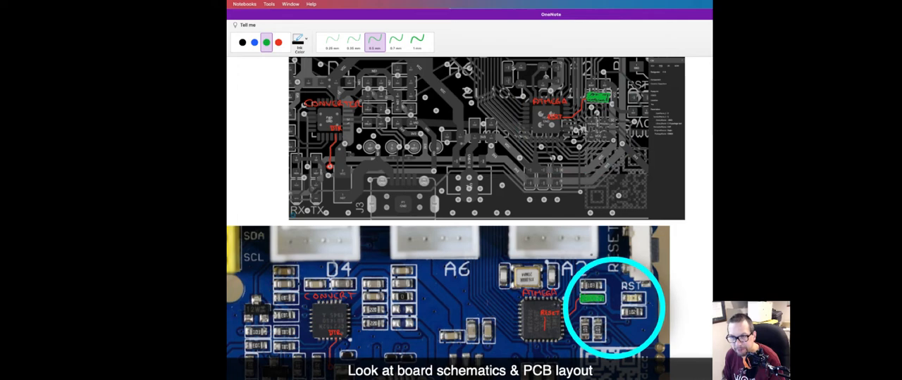
left_click(279, 43)
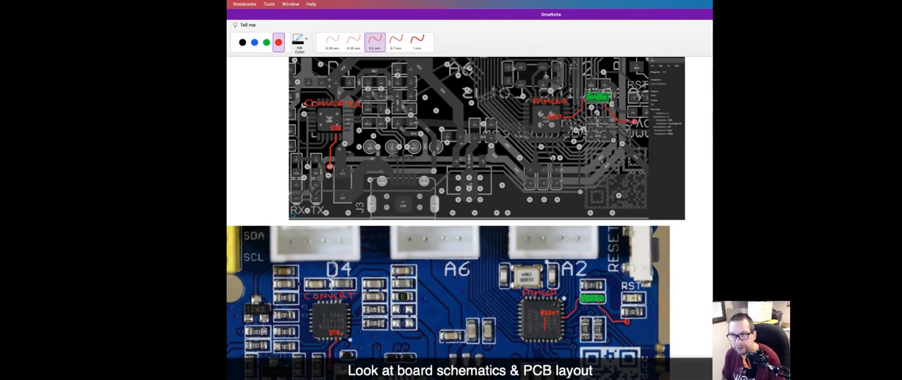
scroll("down", 3)
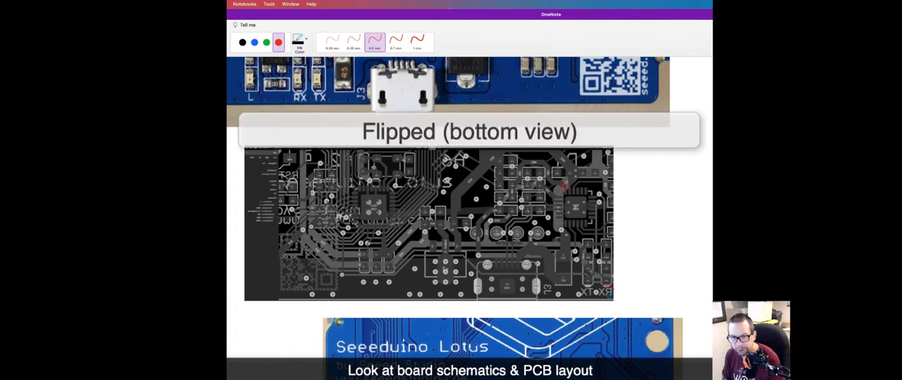
- Add red marks near the bottom right and circle the left chip area on the bottom view
left_click_drag(288, 97, 327, 97)
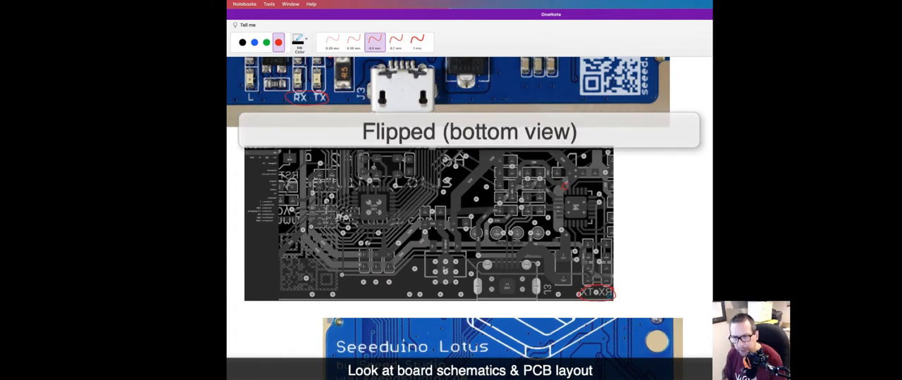
left_click_drag(564, 185, 595, 191)
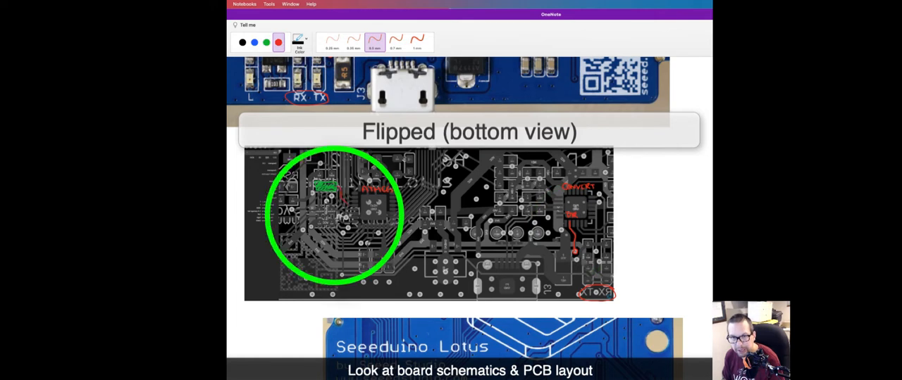
left_click_drag(336, 186, 380, 209)
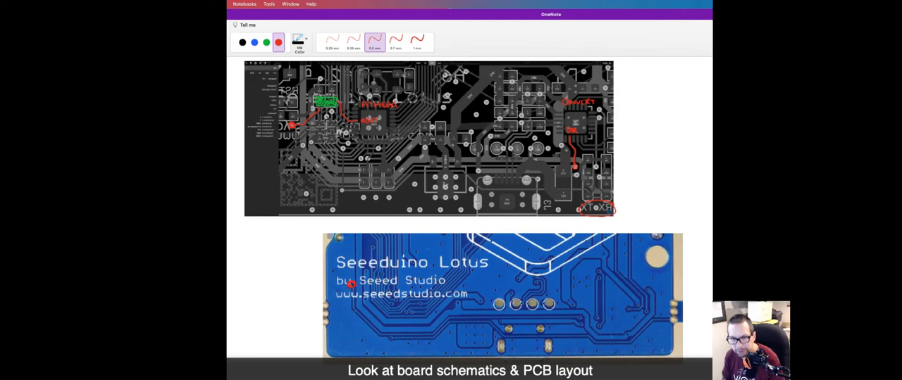
- Draw a green line across the traces and box the left region of the bottom-view layout
left_click_drag(254, 110, 408, 110)
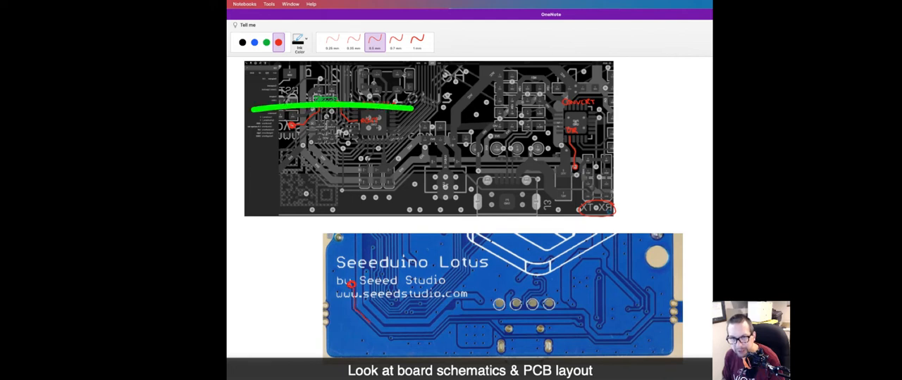
left_click_drag(253, 105, 398, 222)
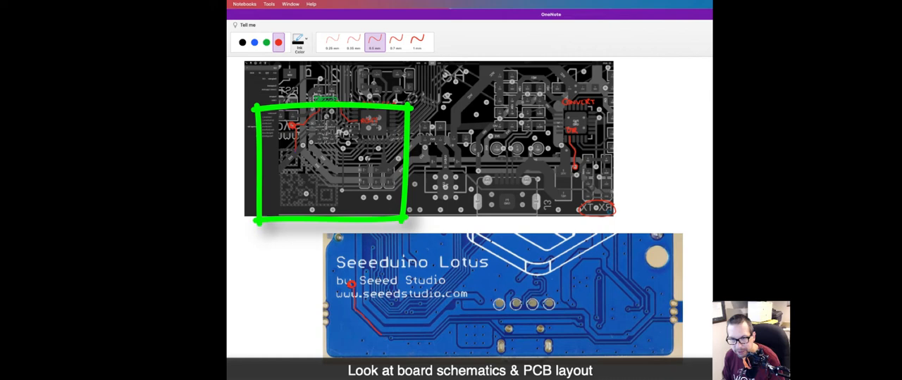
left_click_drag(293, 150, 327, 186)
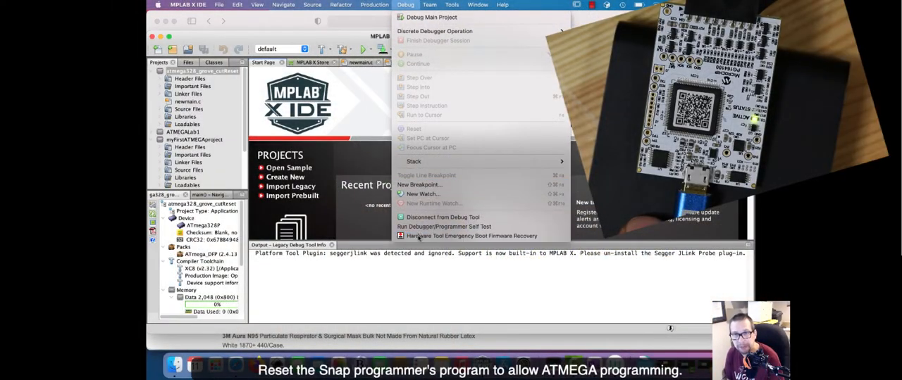
- Launch the emergency firmware recovery utility, pass the warning and select MPLAB Snap as the tool type
left_click(471, 237)
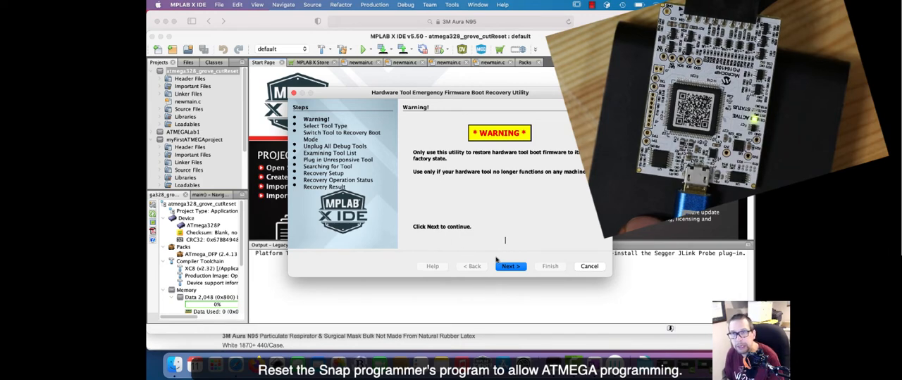
left_click(510, 266)
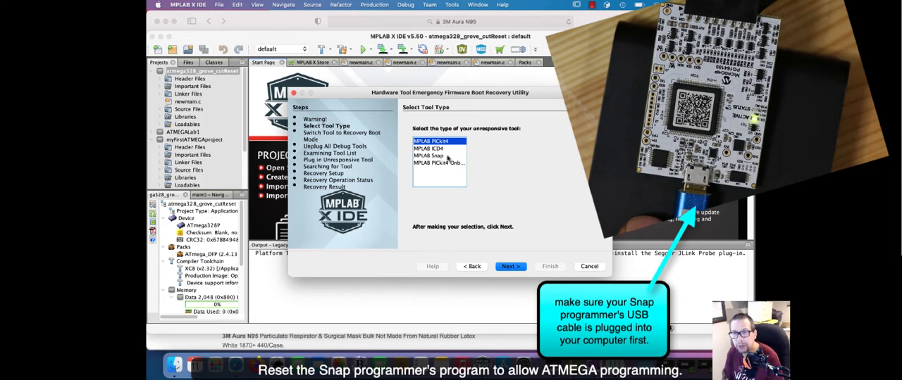
left_click(430, 155)
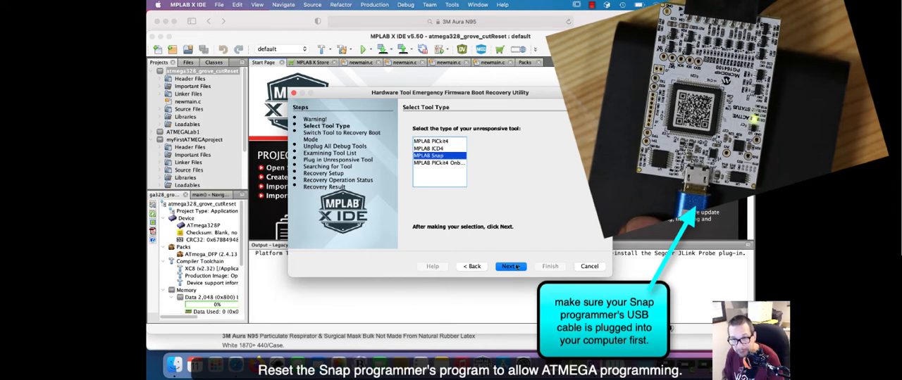
left_click(510, 267)
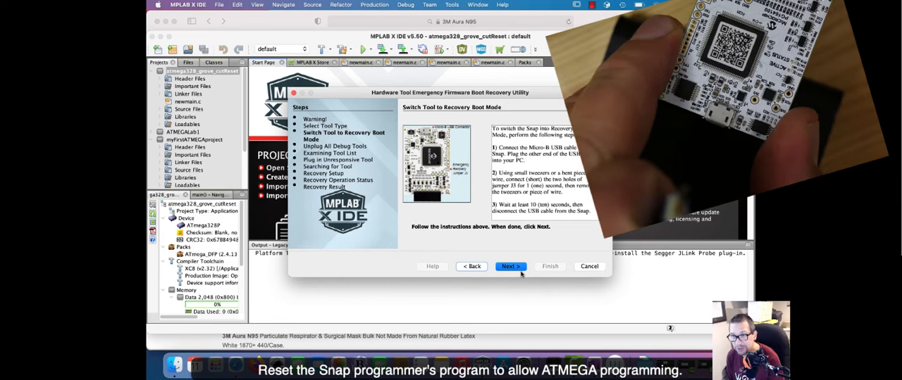
- Confirm the Snap has been switched into recovery boot mode and continue
left_click(510, 266)
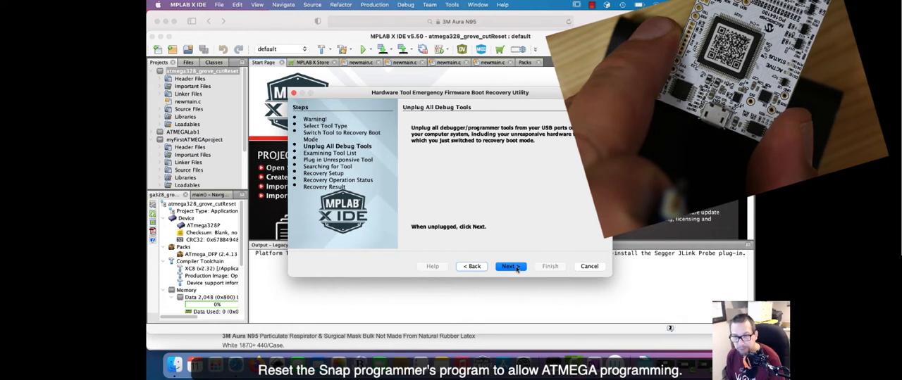
- Confirm all debug tools unplugged, pass the tool-list check, and confirm the Snap is plugged back in
left_click(510, 266)
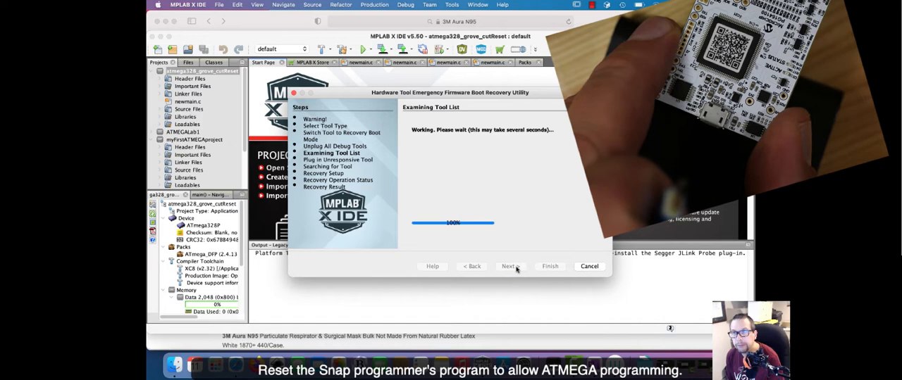
left_click(509, 266)
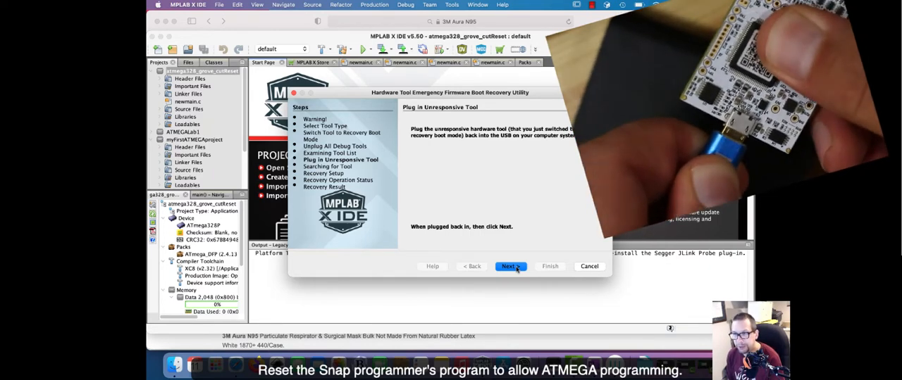
left_click(510, 266)
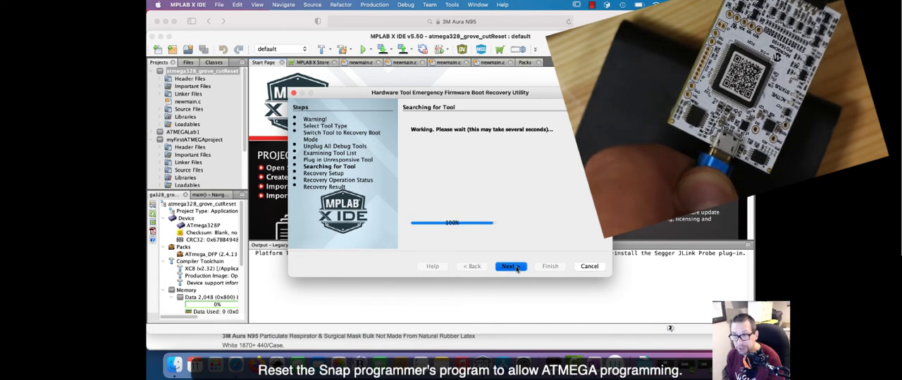
- Advance through Searching, Recovery Setup and Status to restore the Snap's boot firmware, then finish
left_click(510, 267)
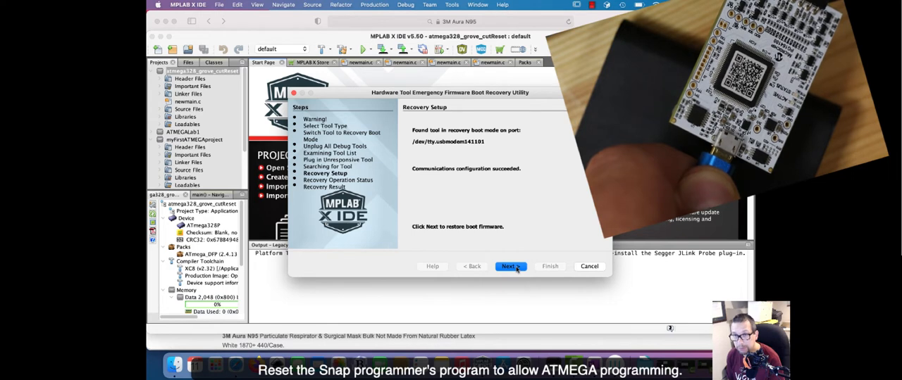
mouse_move(493, 259)
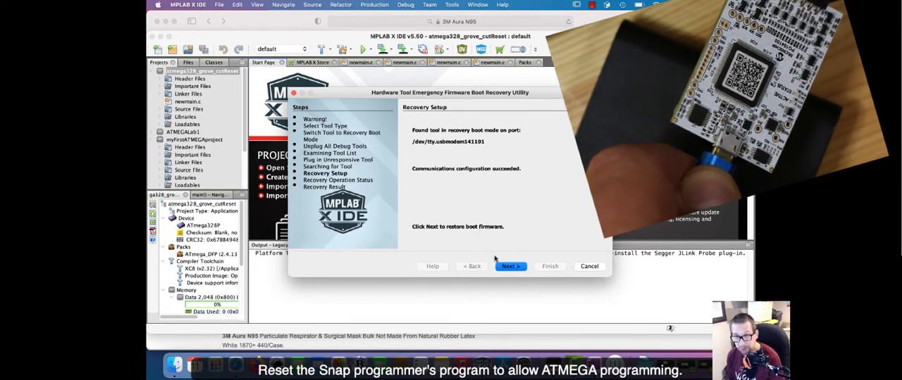
left_click(510, 266)
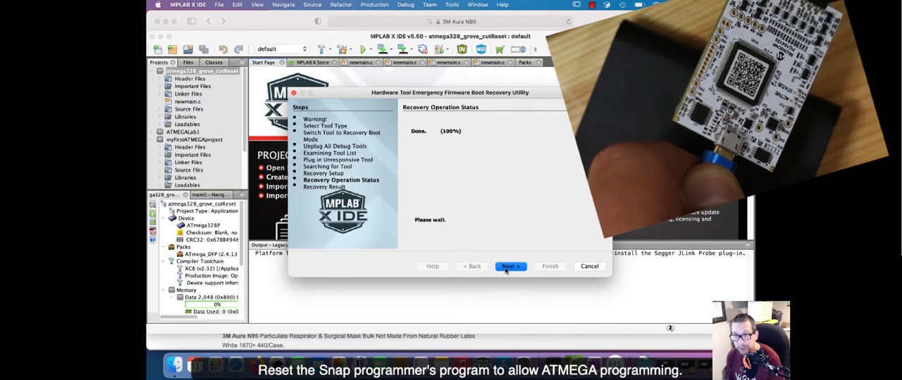
left_click(510, 266)
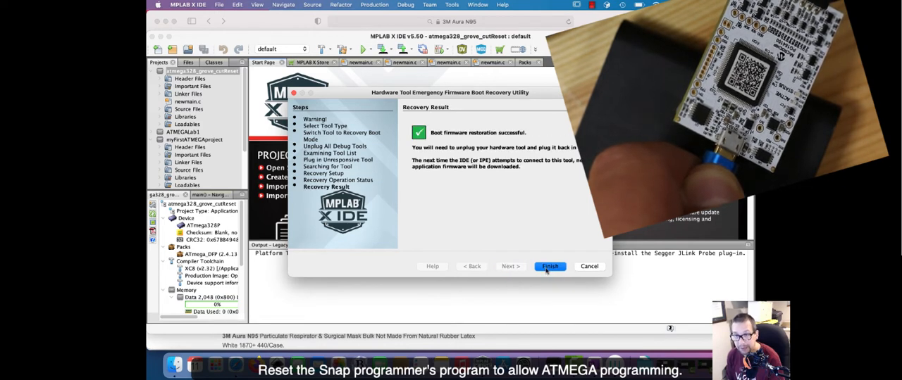
left_click(549, 266)
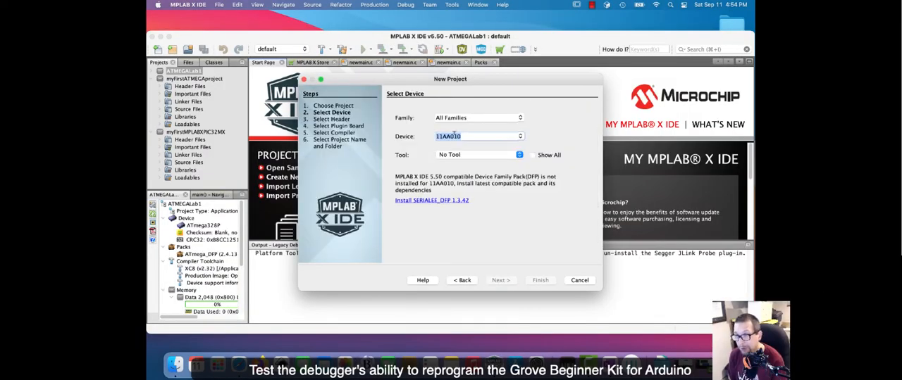
- Choose the XC8 compiler and finish creating the atmega328_grove_cutReset project
left_click(502, 279)
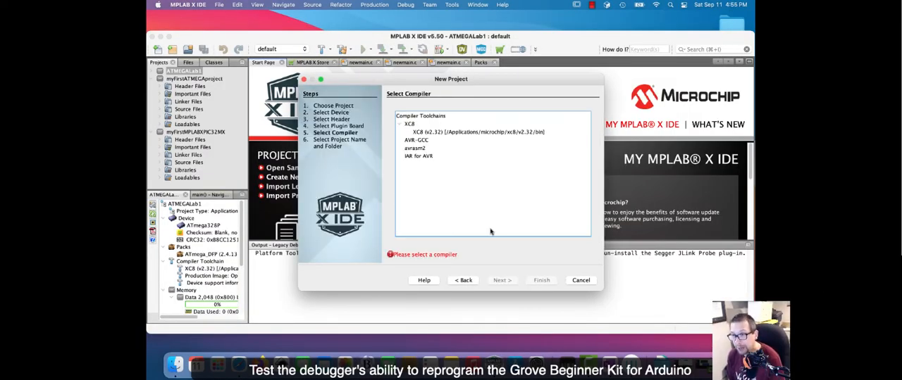
left_click(501, 279)
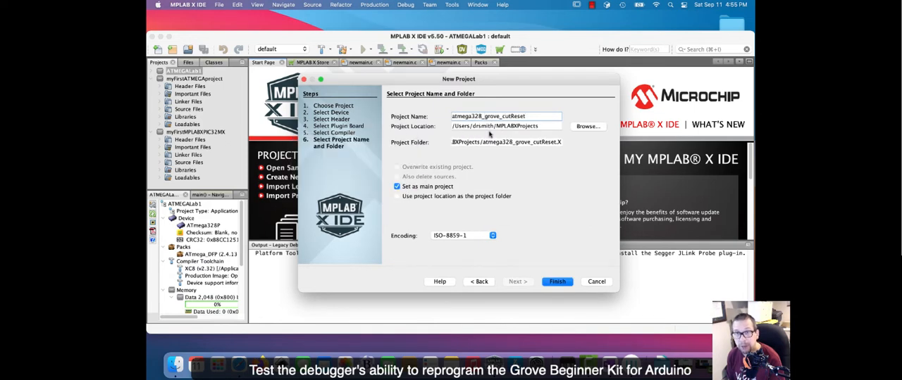
left_click(557, 281)
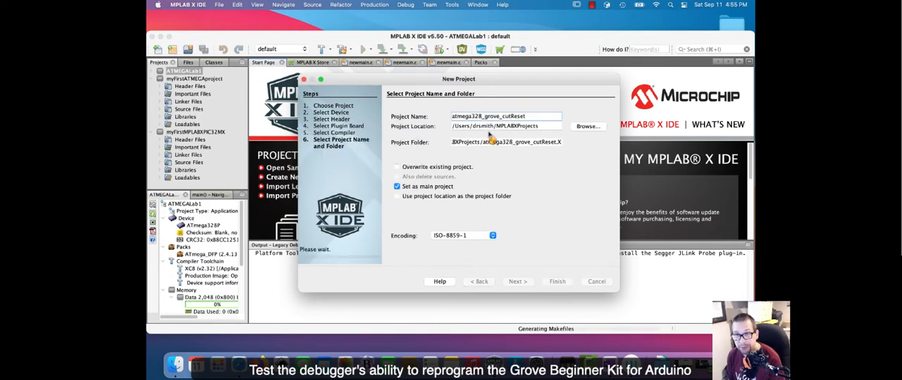
- Add a new main.c under the project's Source Files
left_click(557, 281)
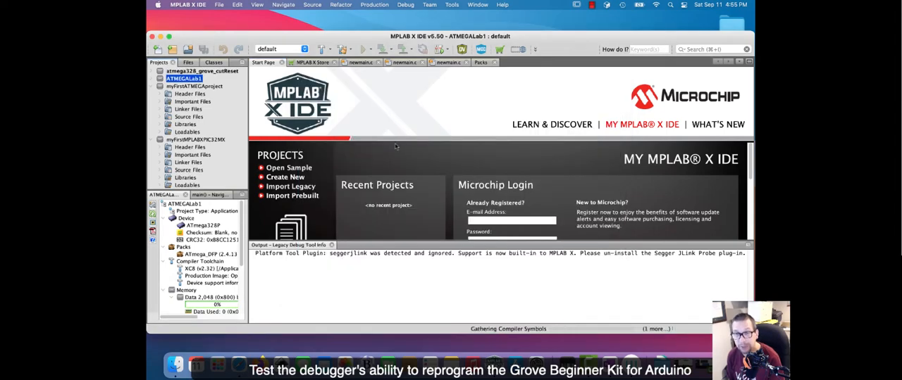
right_click(183, 70)
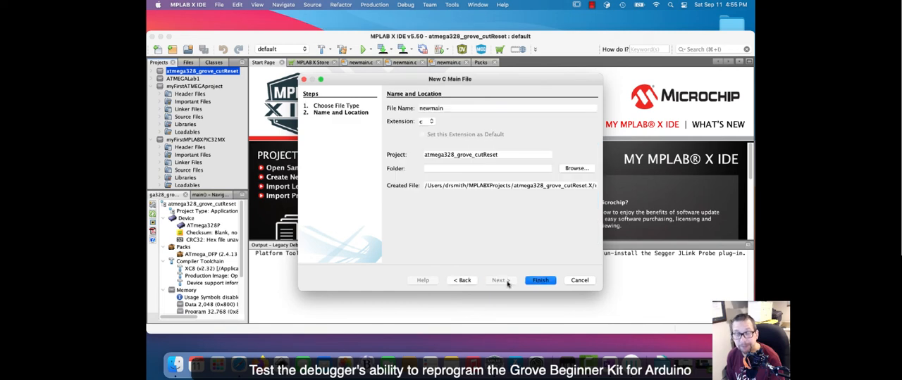
left_click(539, 281)
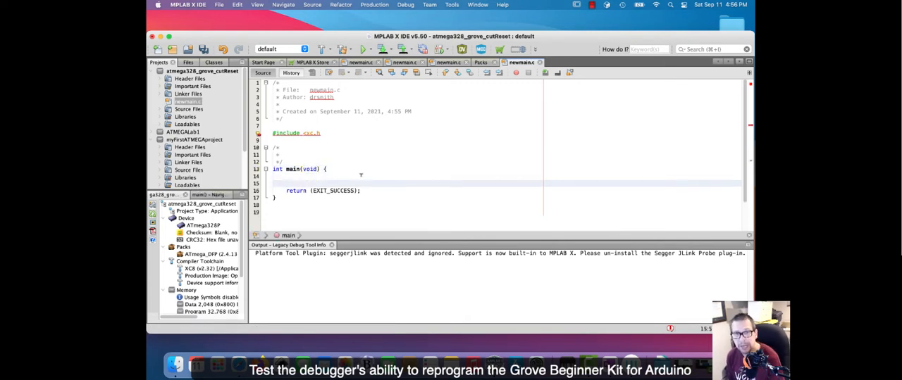
- Write int myVar, asm("nop"); and the increment in main, set breakpoints, then Clean and Build
type("0);")
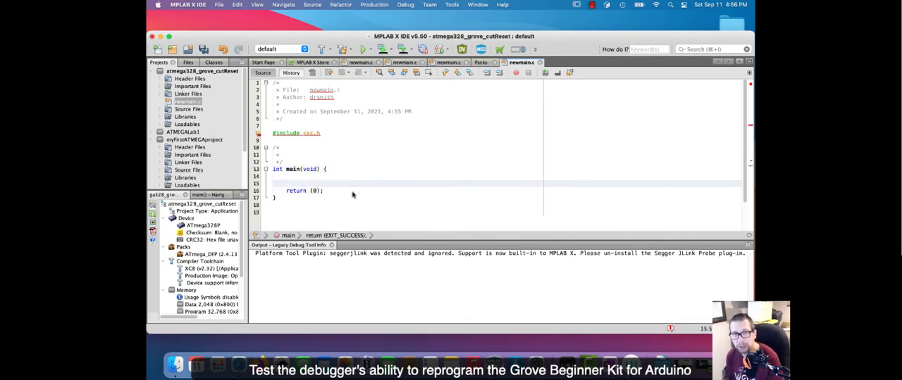
type("asm(\"nop\");")
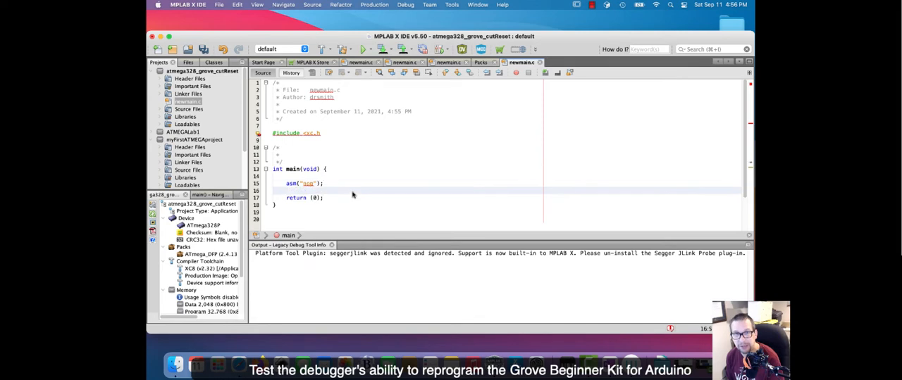
type("int myVar = 0;")
type("myVar ++;")
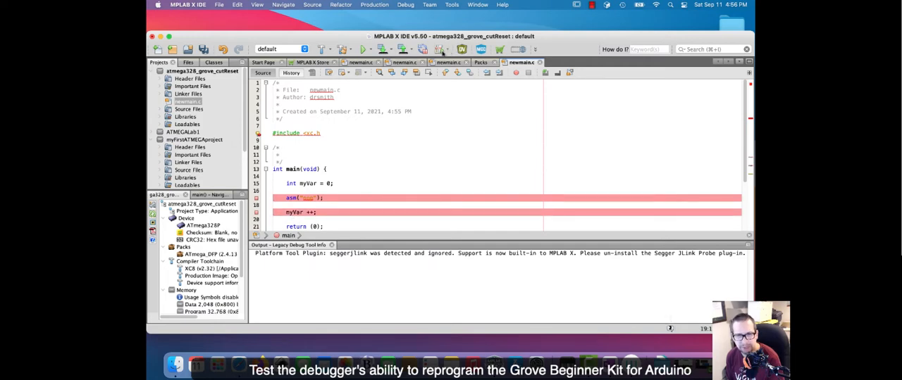
left_click(360, 47)
type(">")
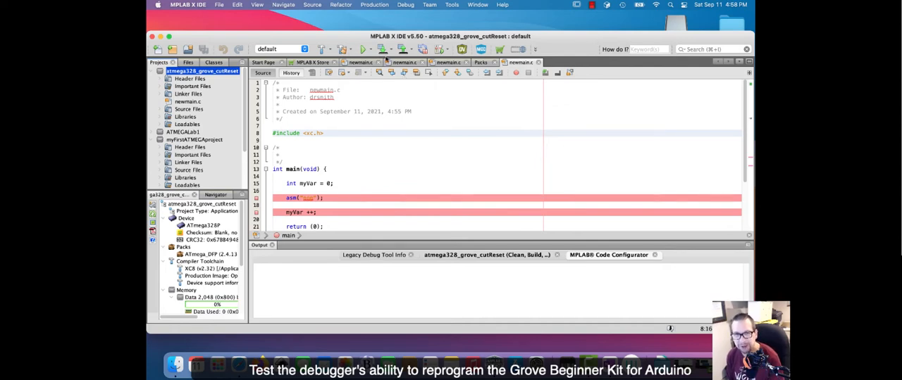
- Debug Main Project on the Grove board, enabling debugWIRE over ISP and confirming the power cycle
left_click(439, 48)
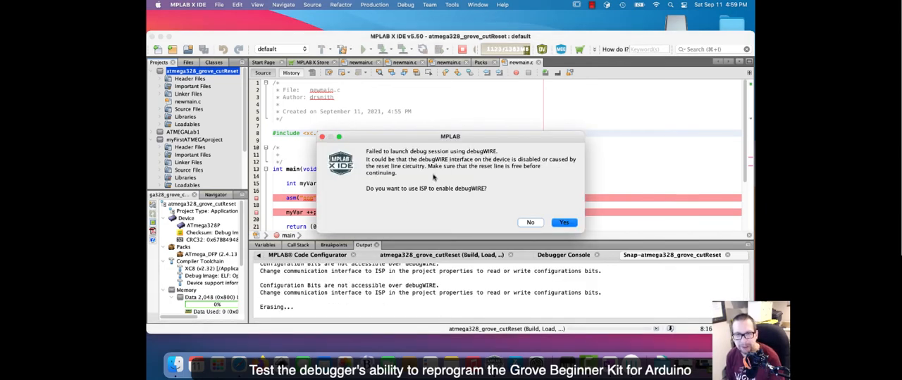
left_click(564, 222)
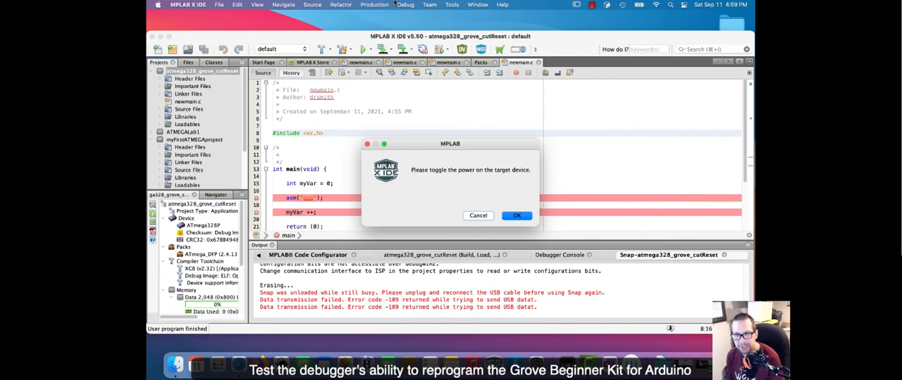
left_click(516, 216)
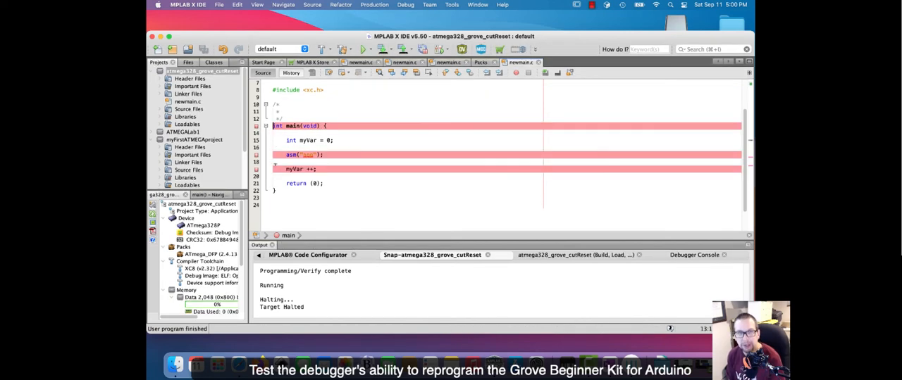
- Declare myVar as volatile and relaunch Debug Main Project until the target halts at the breakpoints
type("volatile")
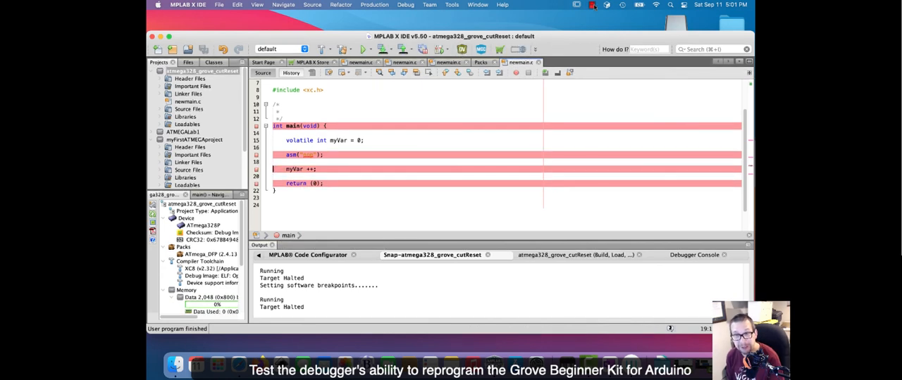
left_click(595, 6)
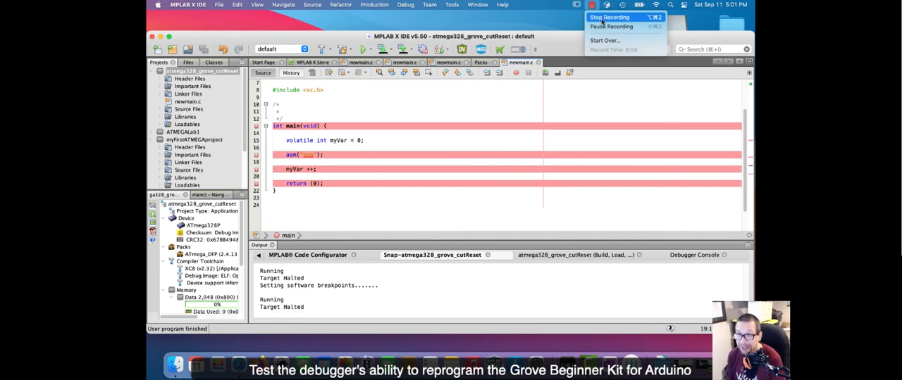